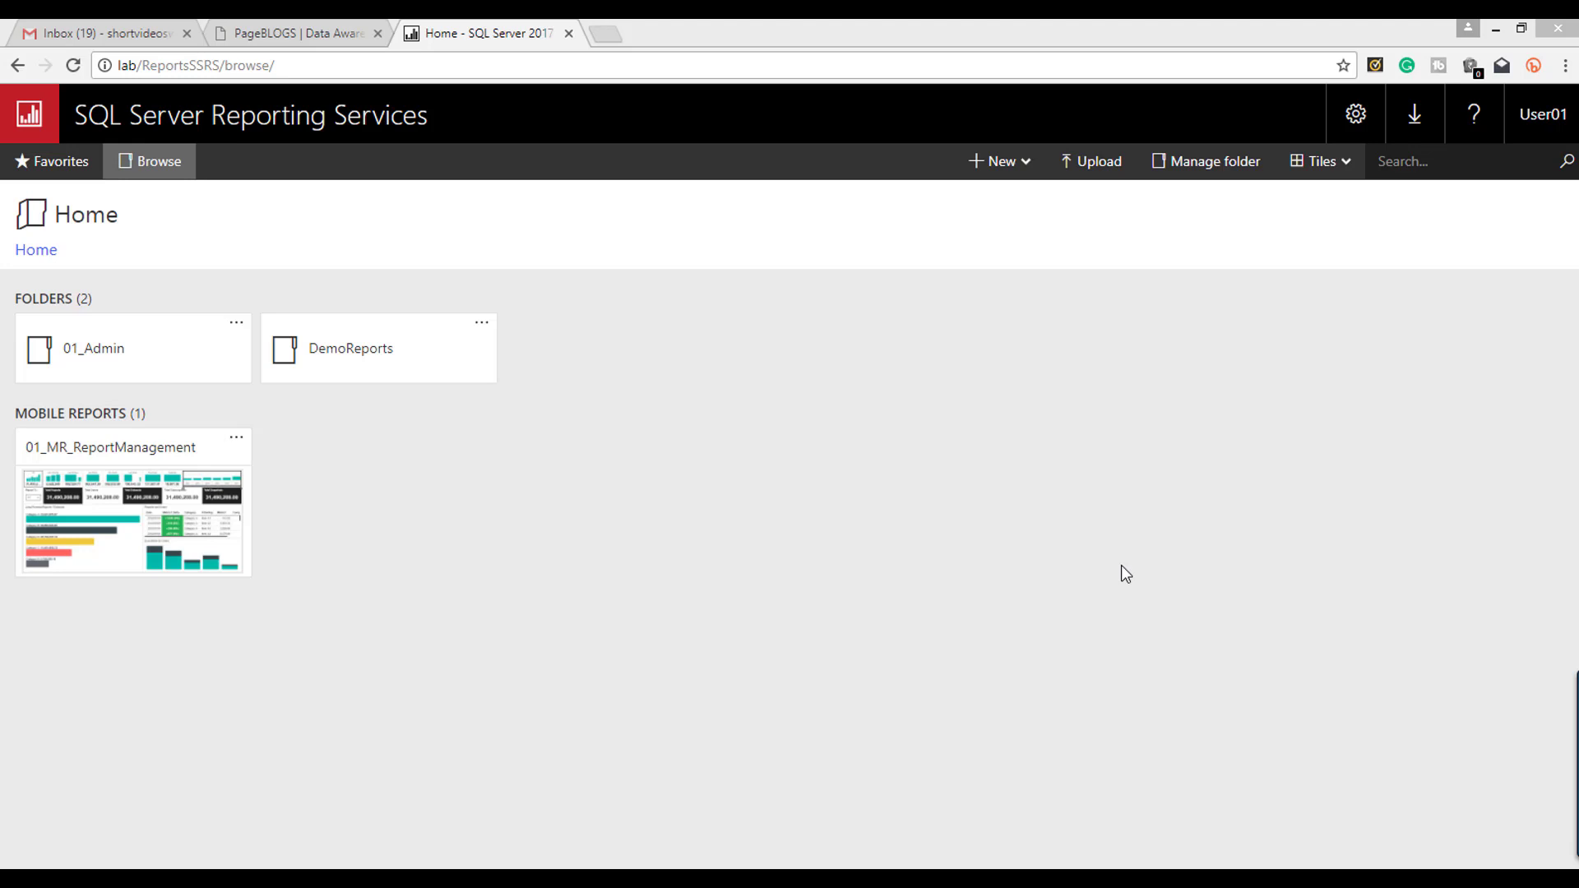
mouse_move(760, 506)
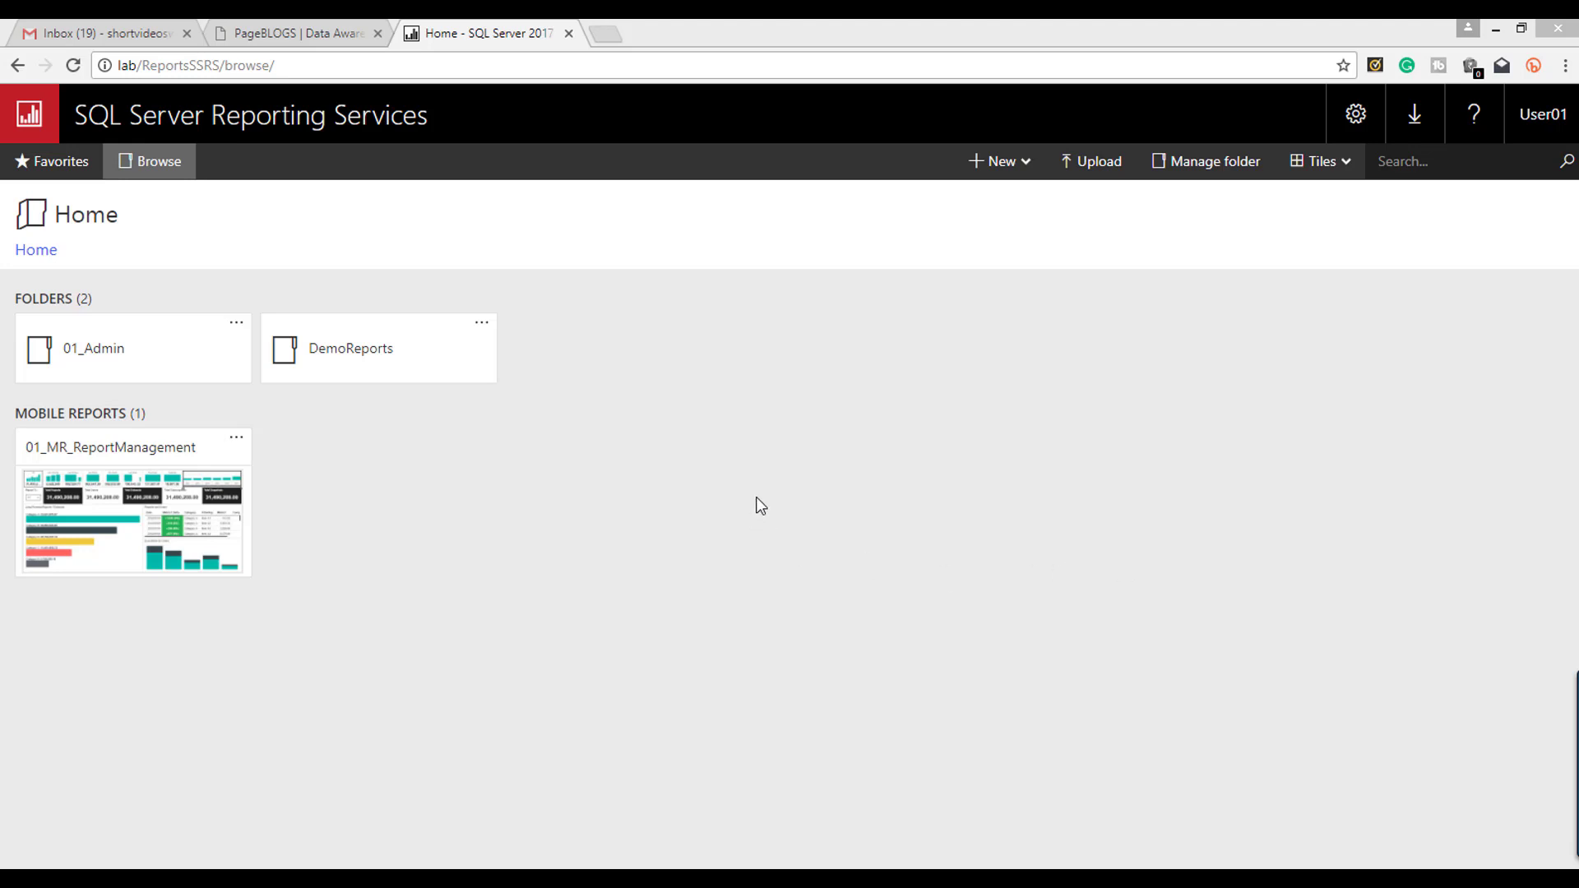
mouse_move(378, 575)
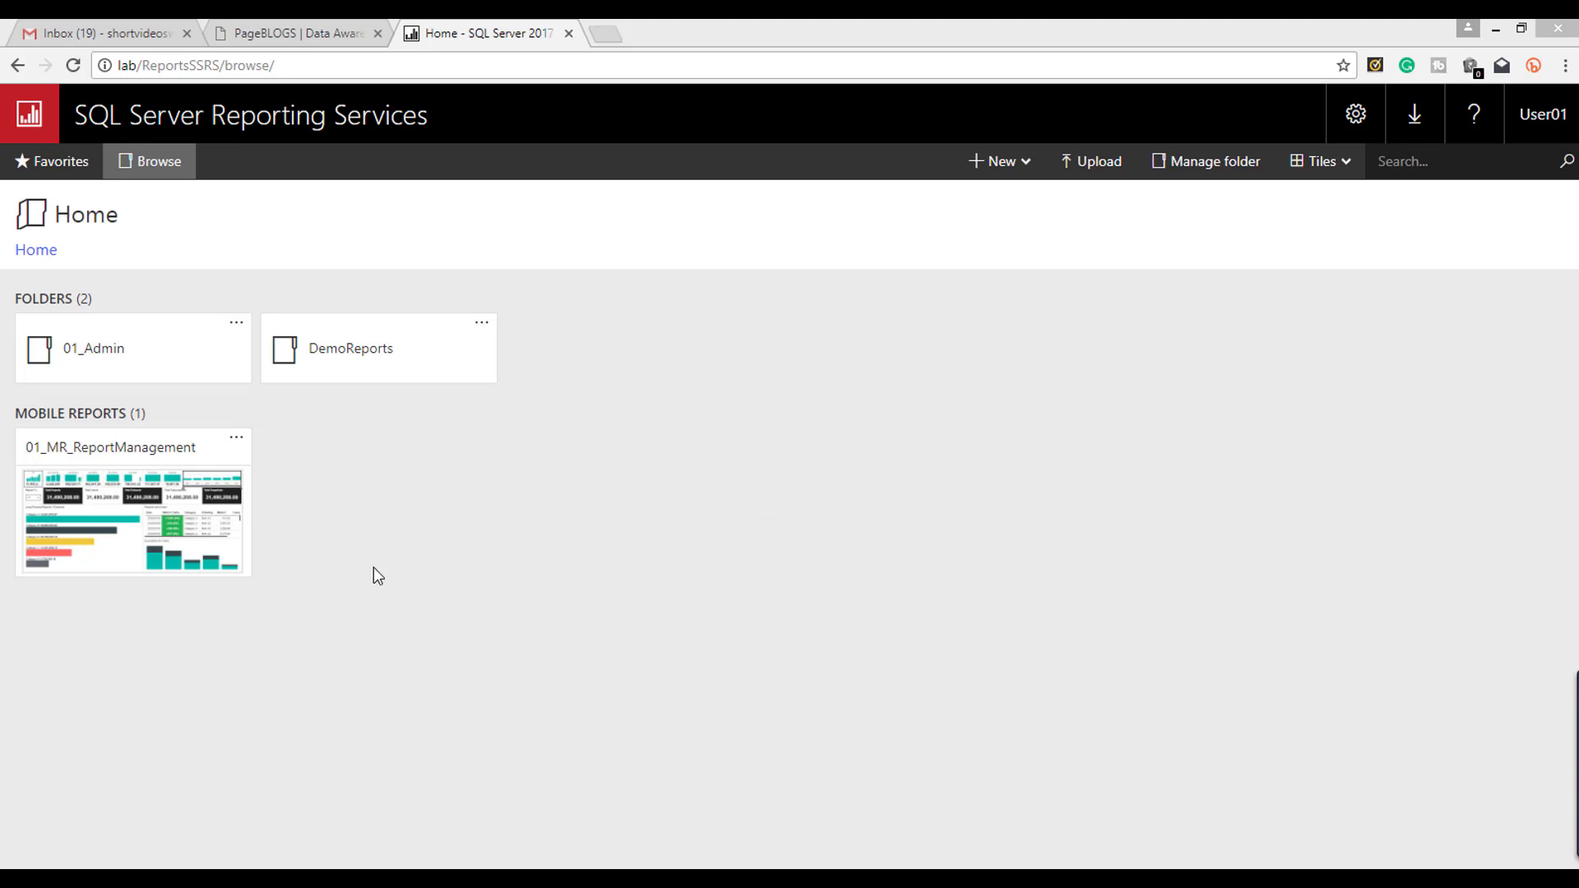
mouse_move(622, 502)
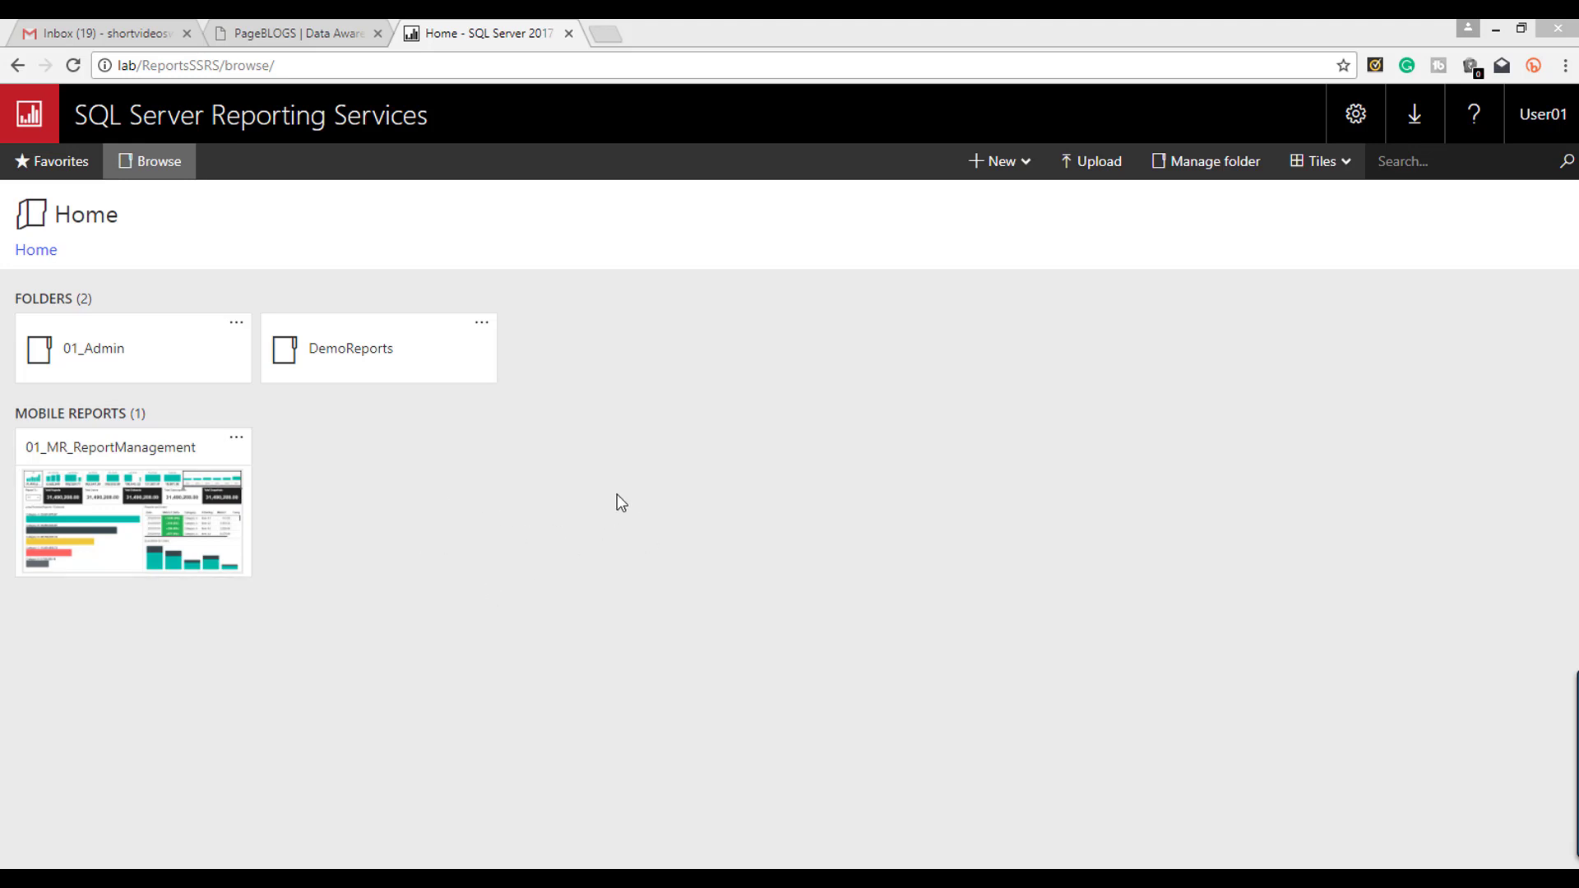
mouse_move(446, 521)
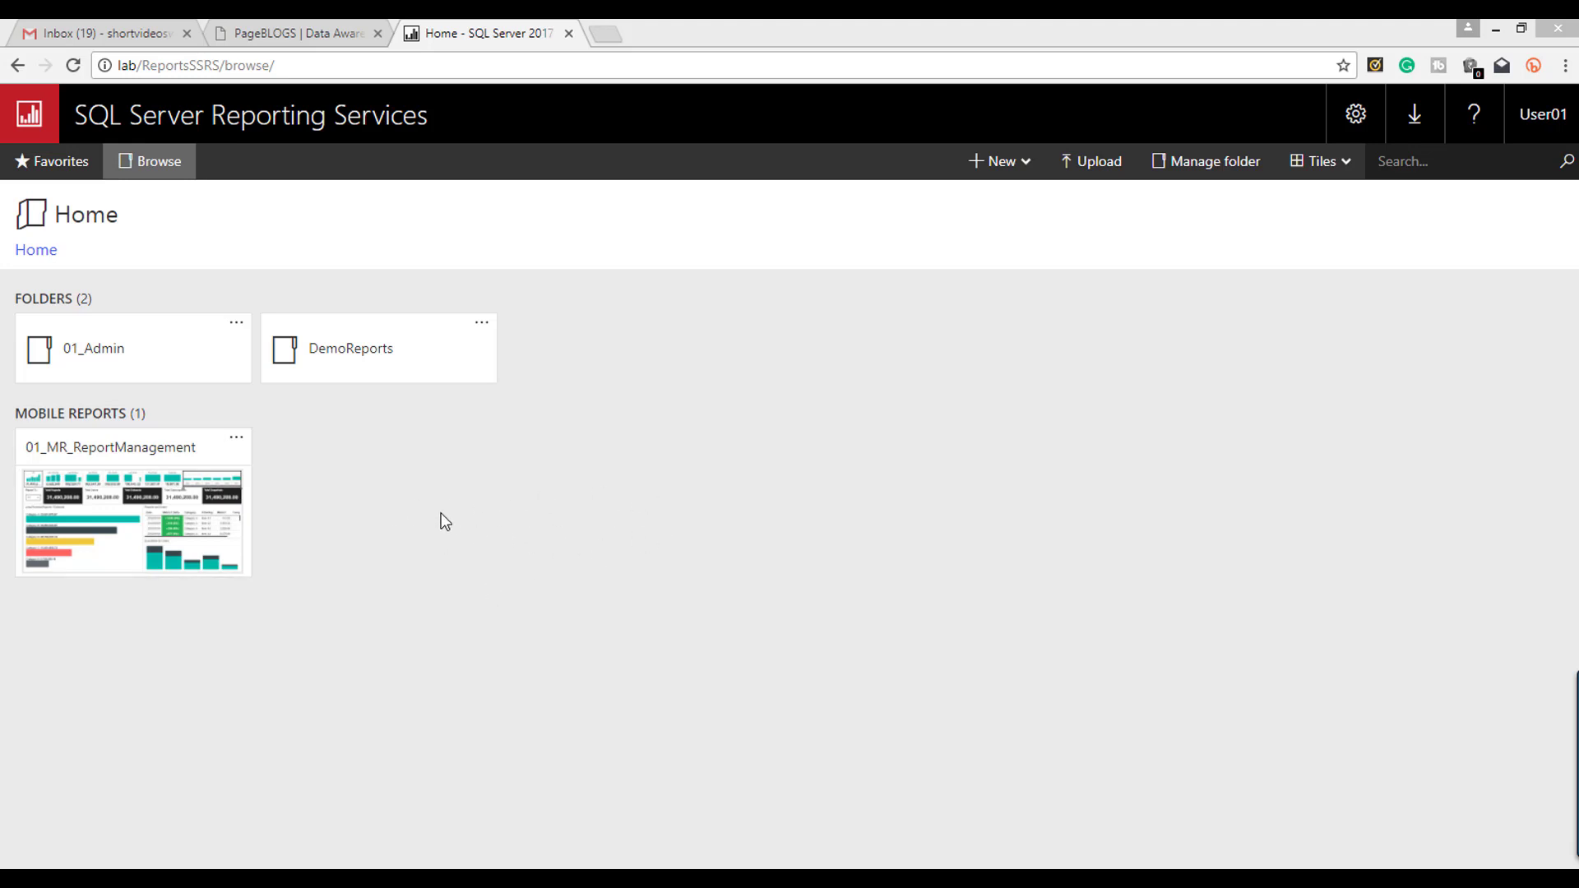
mouse_move(400, 495)
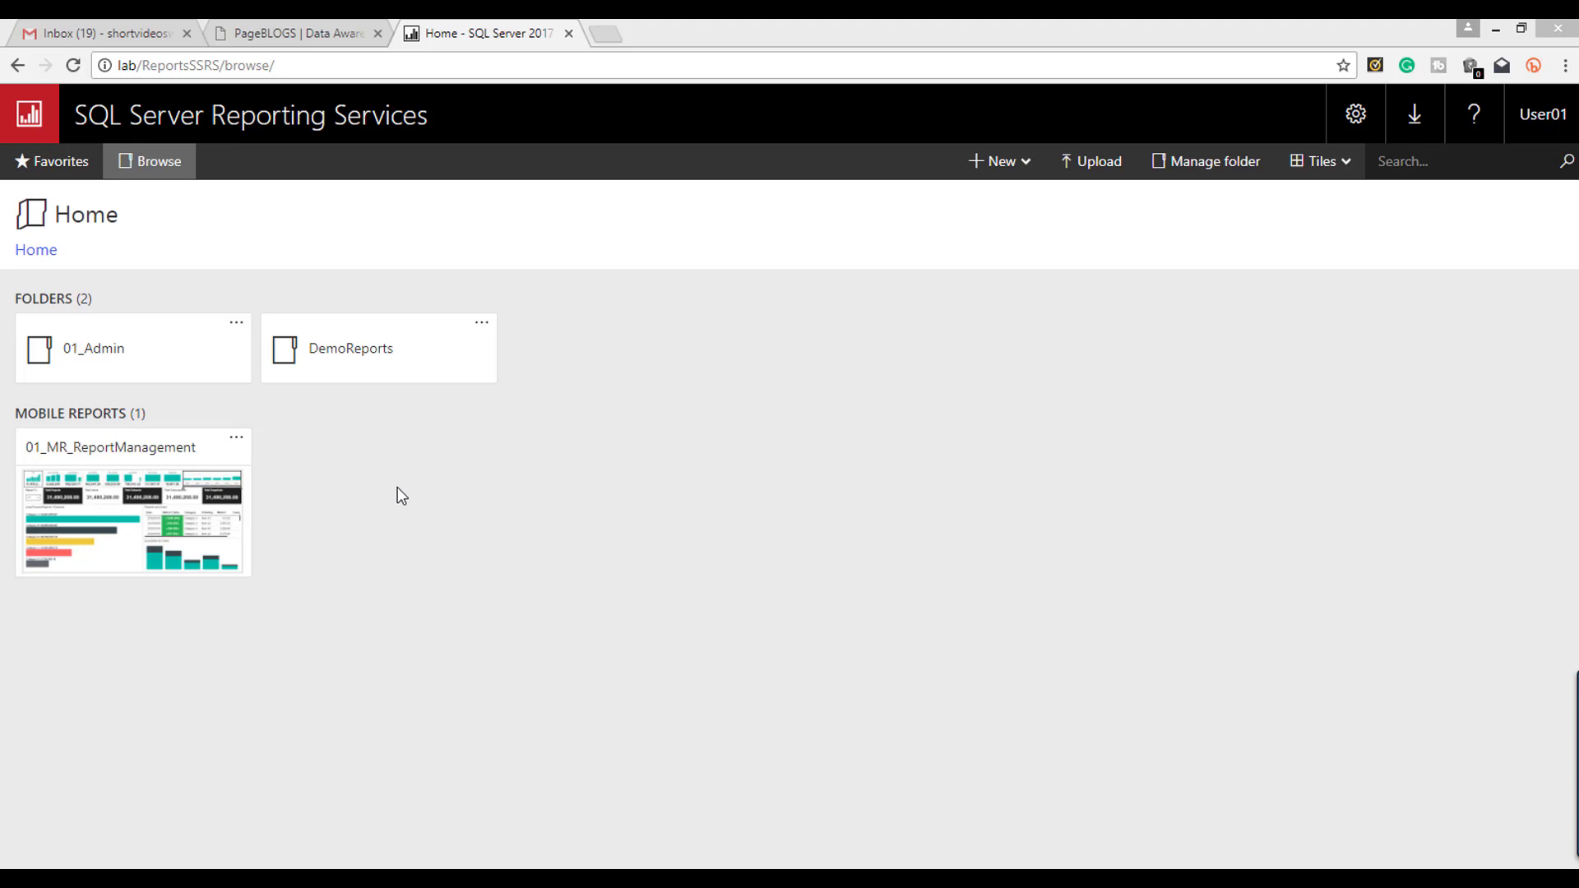
mouse_move(253, 614)
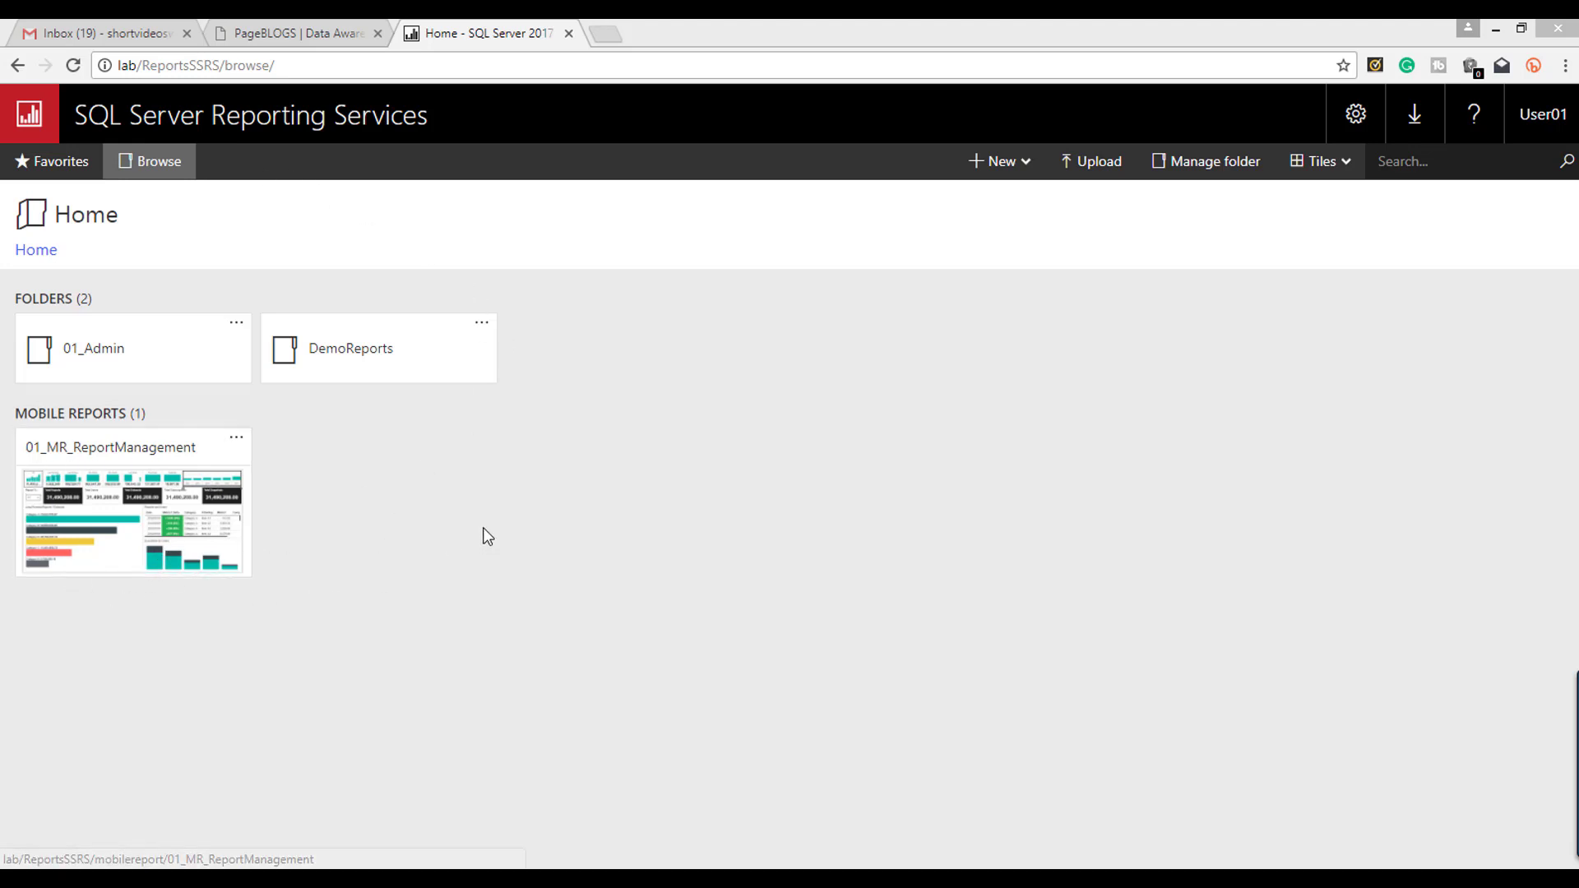
mouse_move(67, 508)
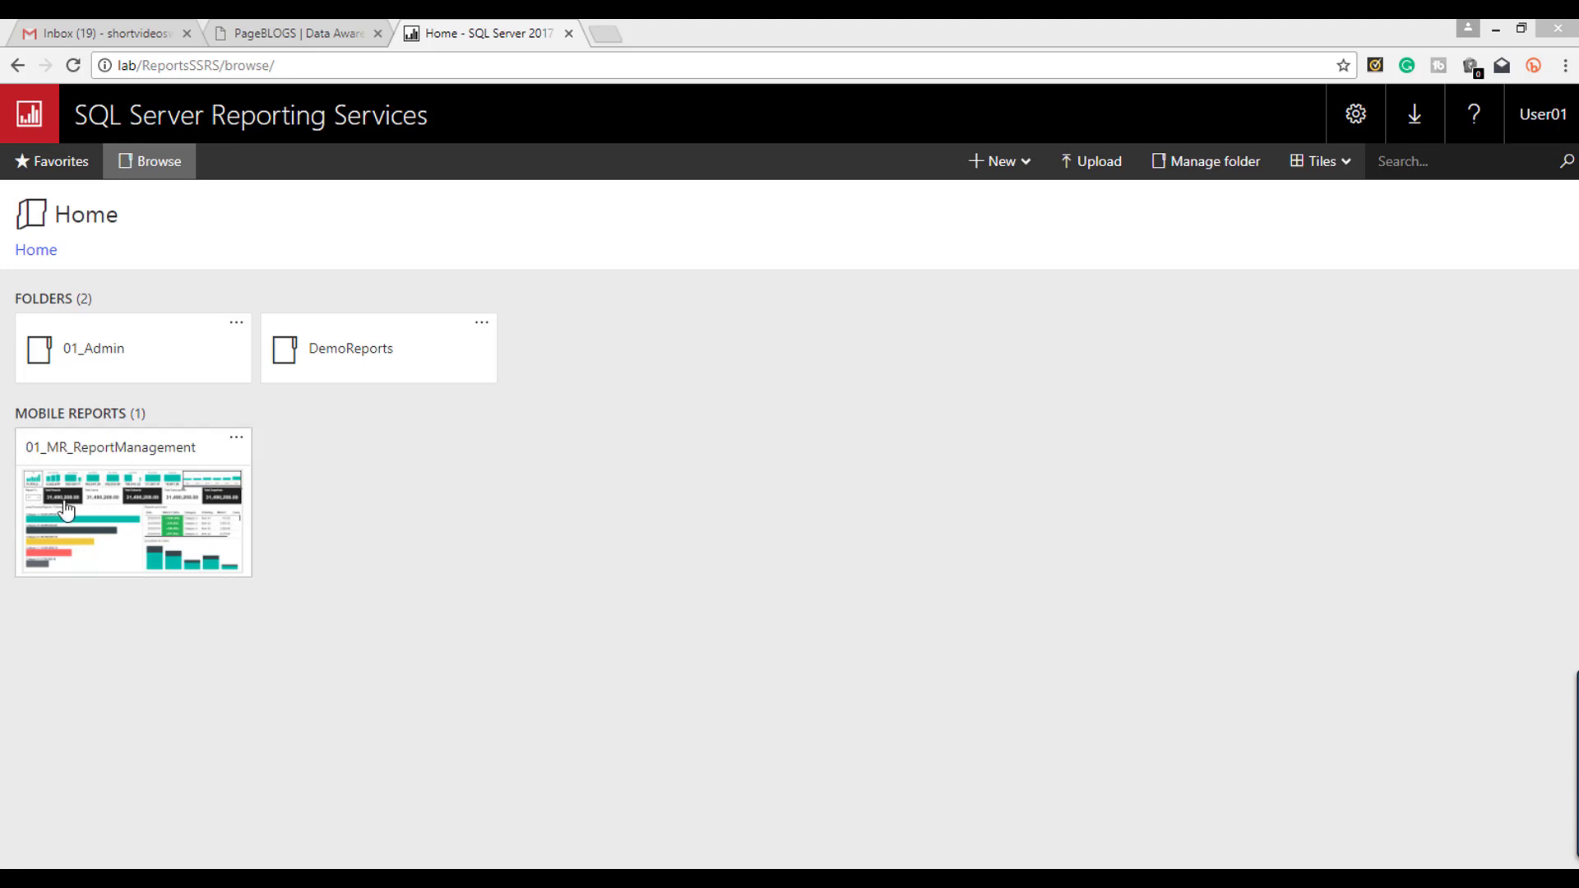
mouse_move(730, 853)
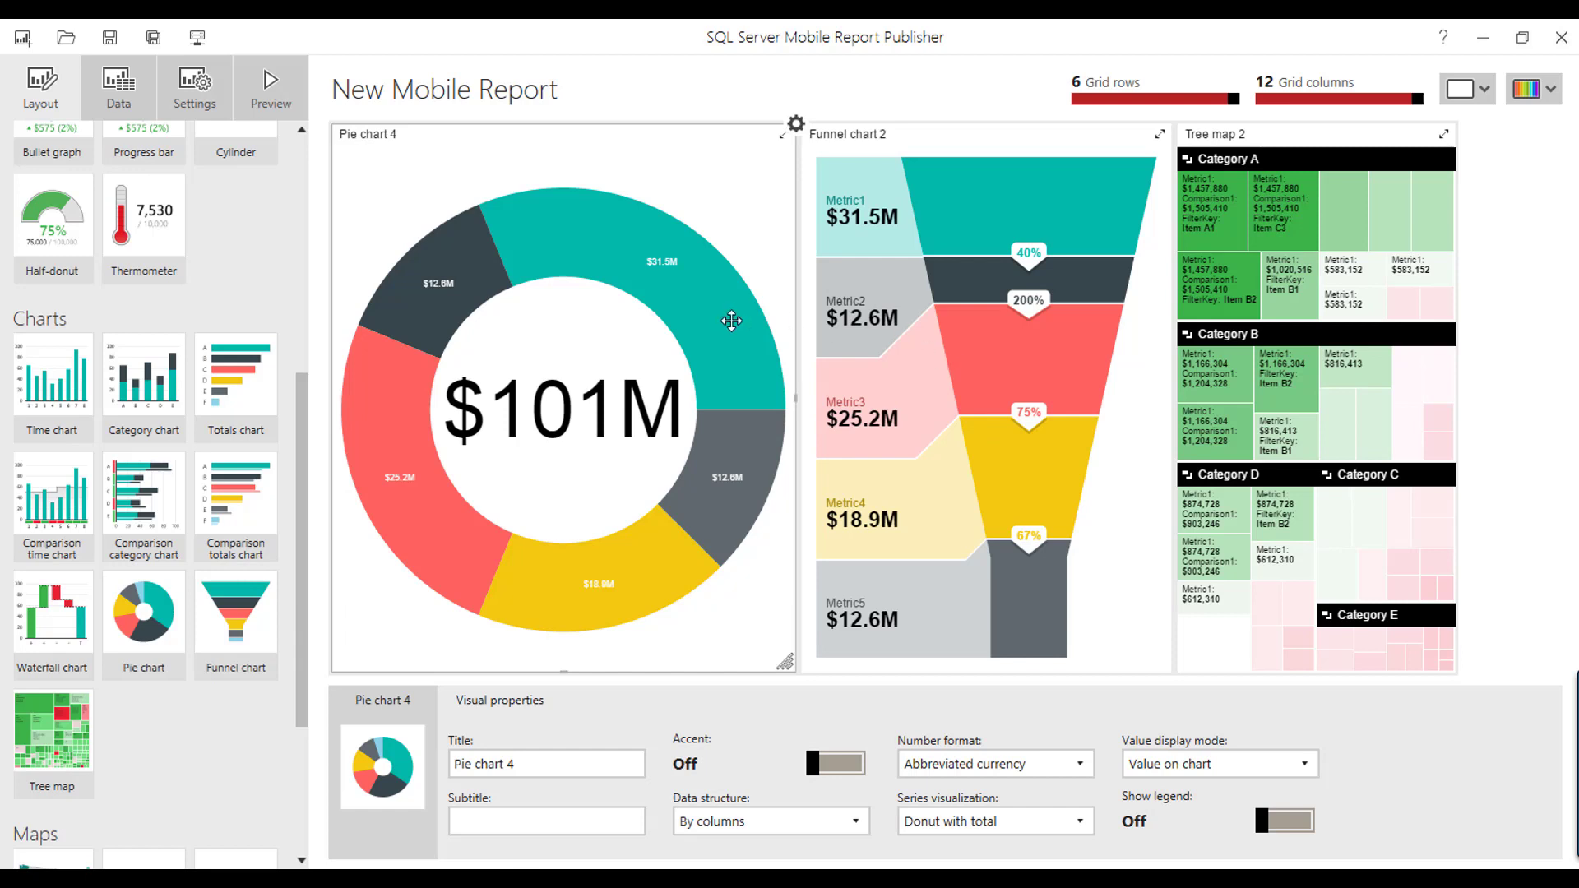
mouse_move(1077, 237)
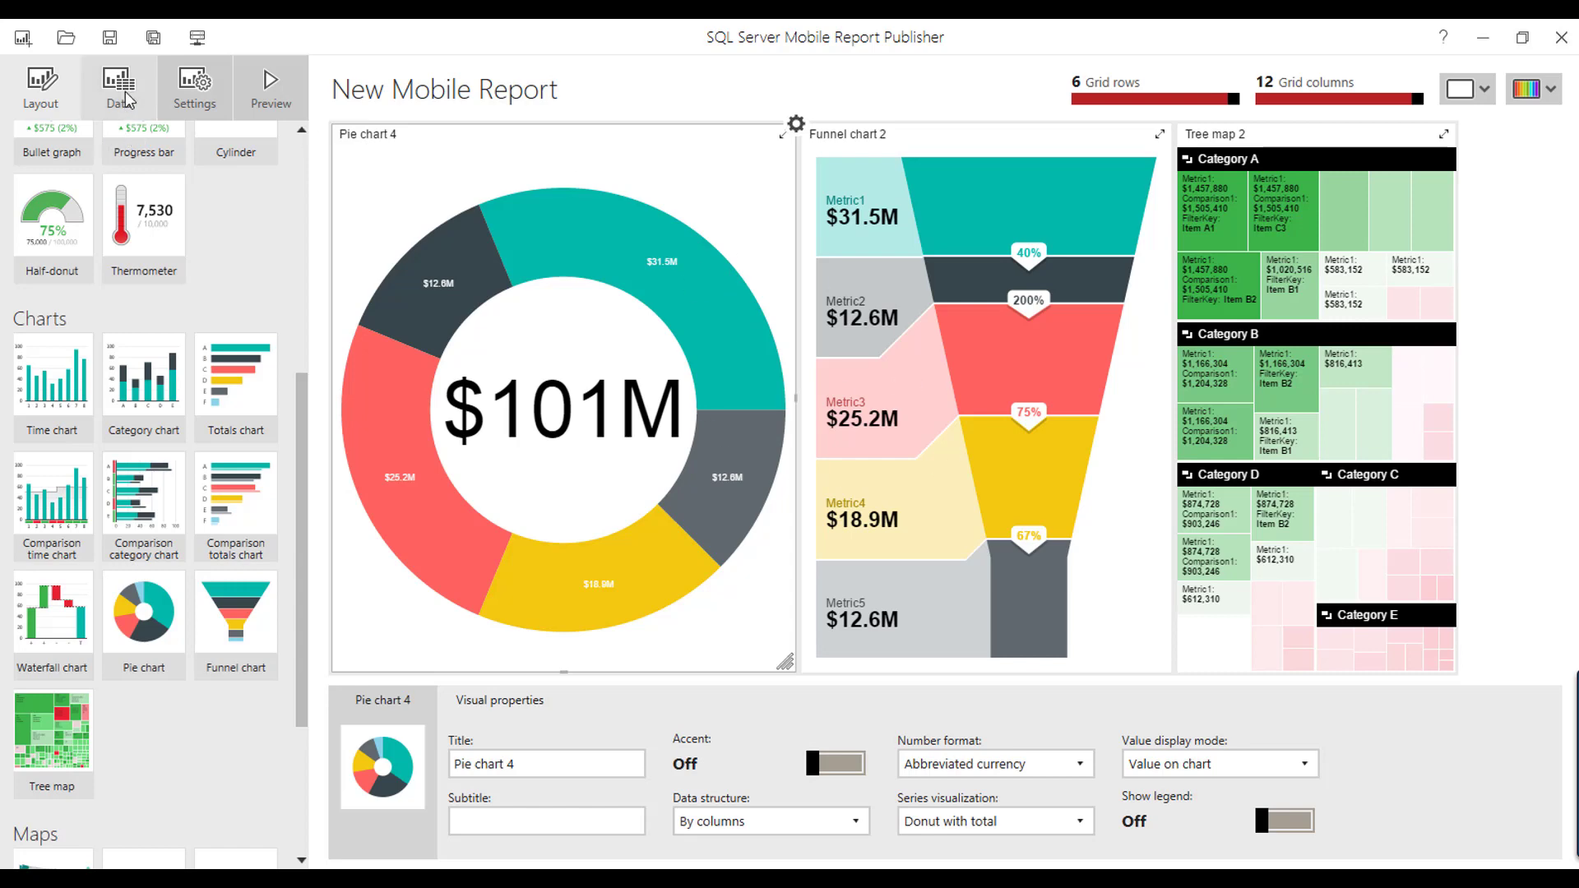
Switch from the Layout view to the Data view to see the pie chart's simulated table.
click(118, 85)
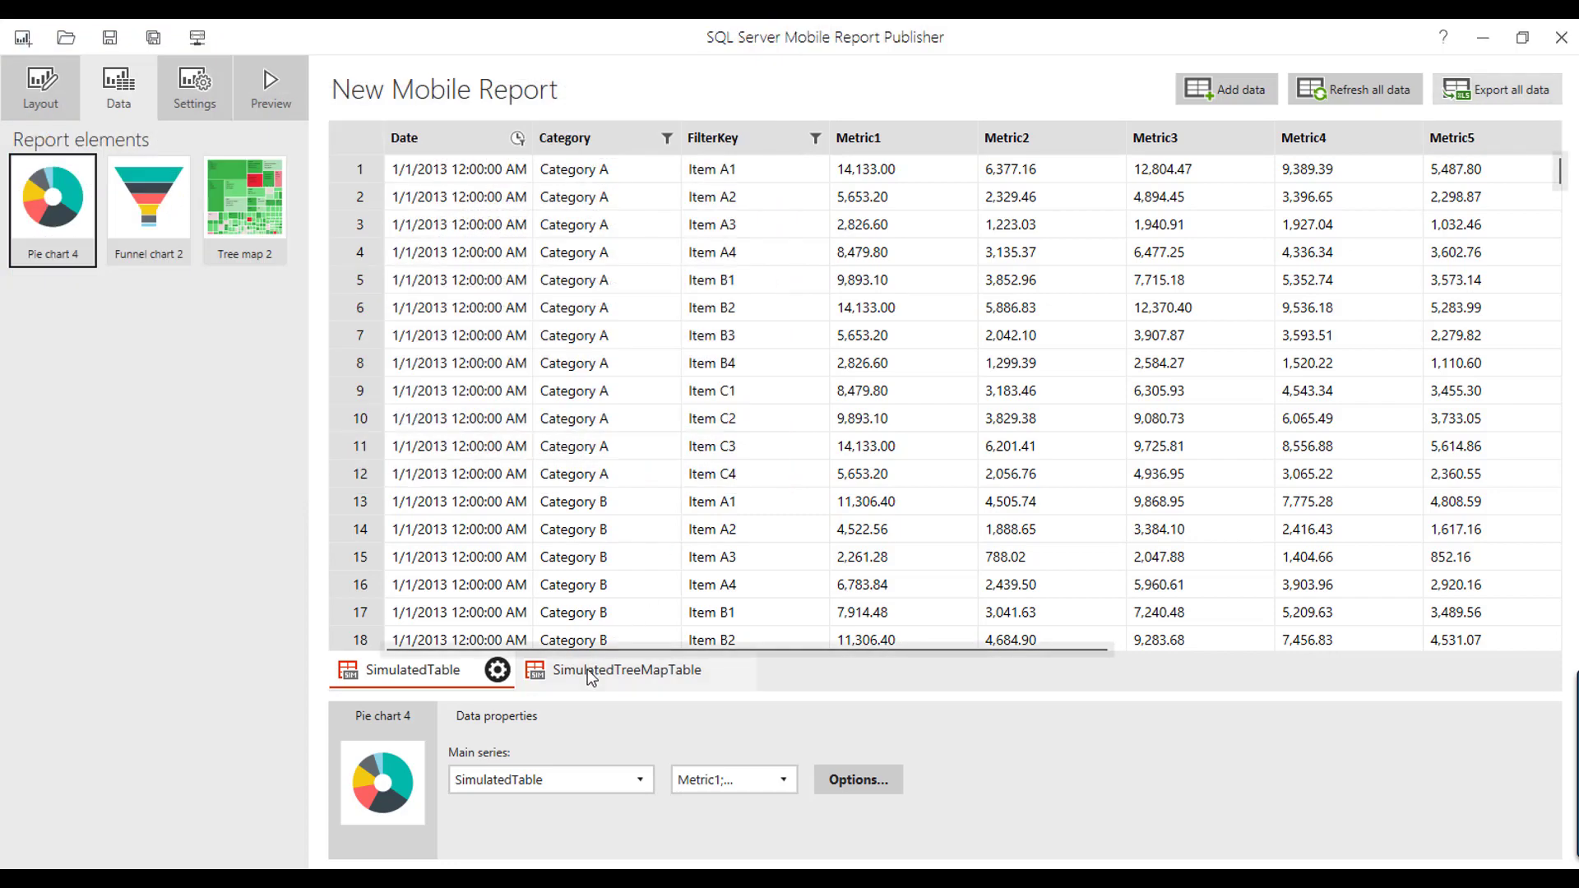
Display the SimulatedTreeMapTable dataset in the data grid.
click(627, 669)
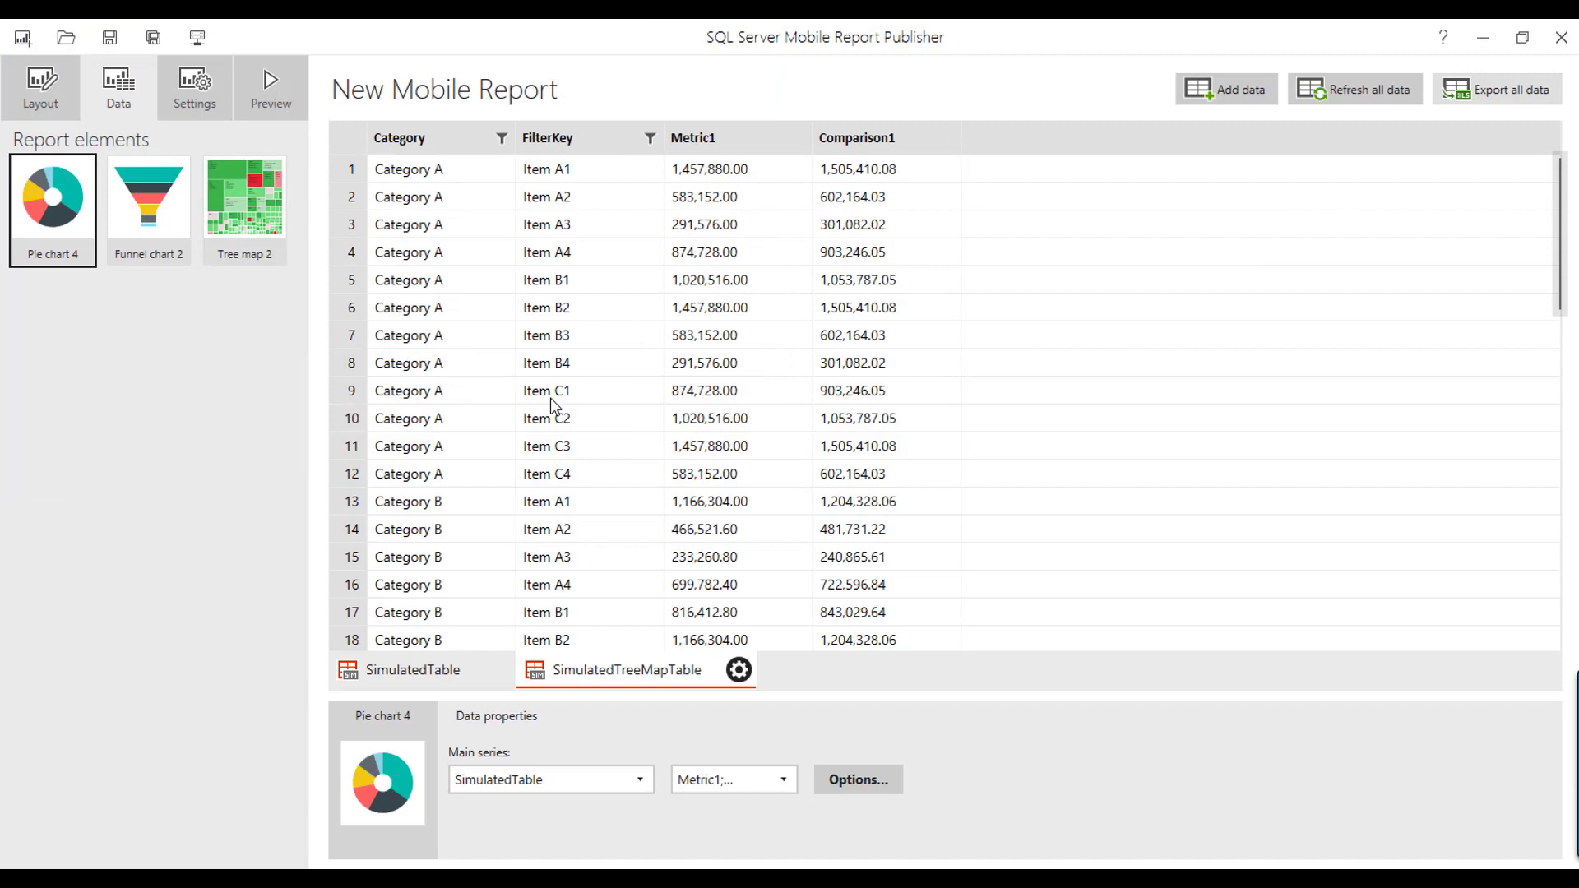
mouse_move(305, 471)
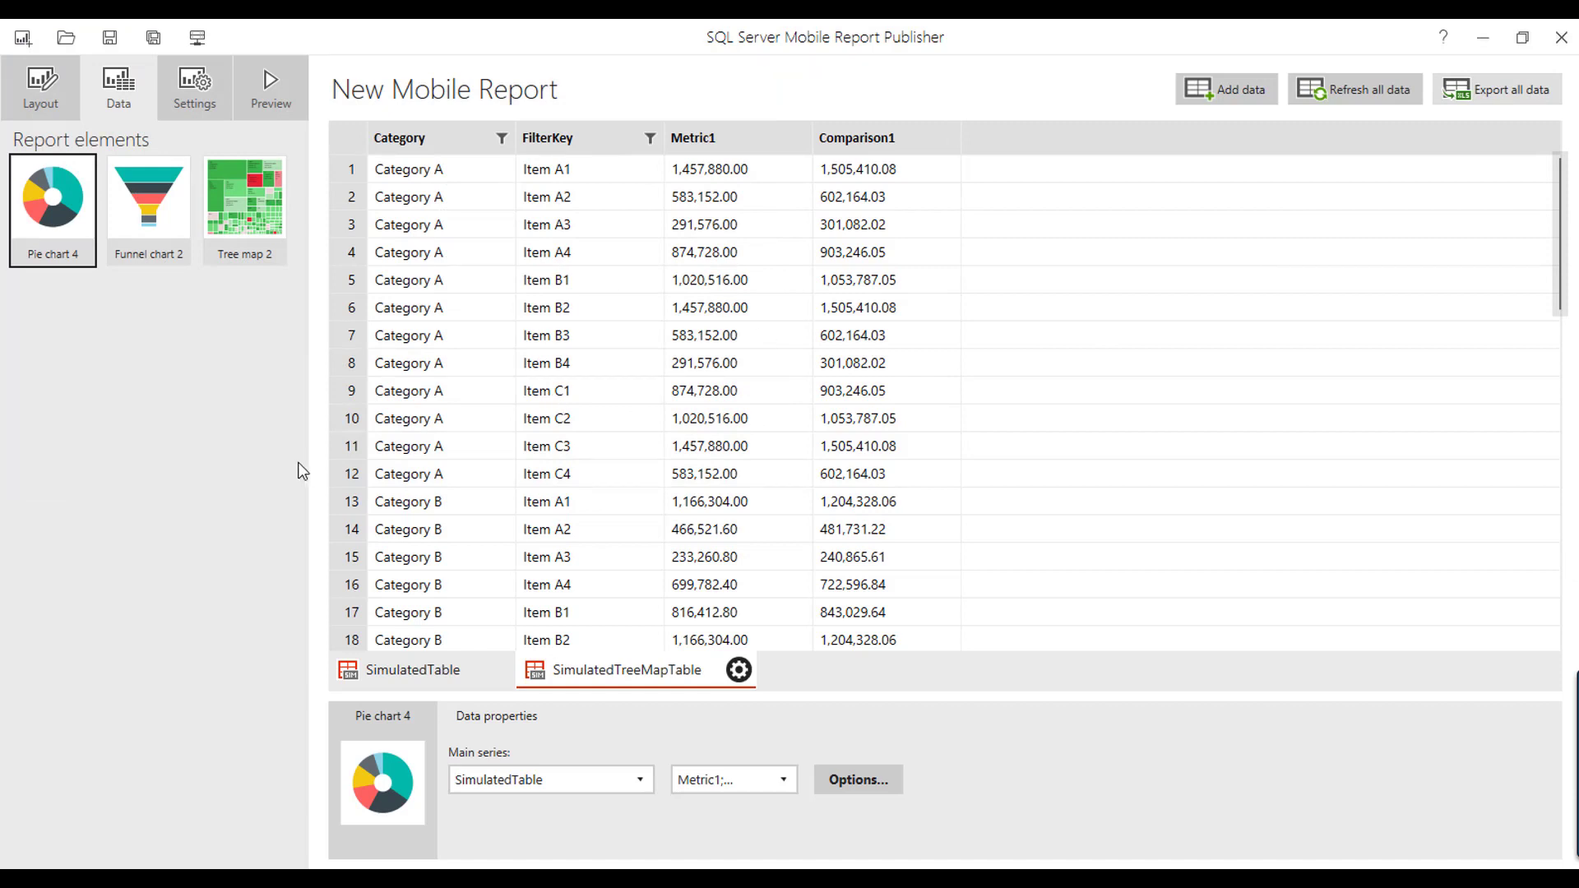
mouse_move(134, 468)
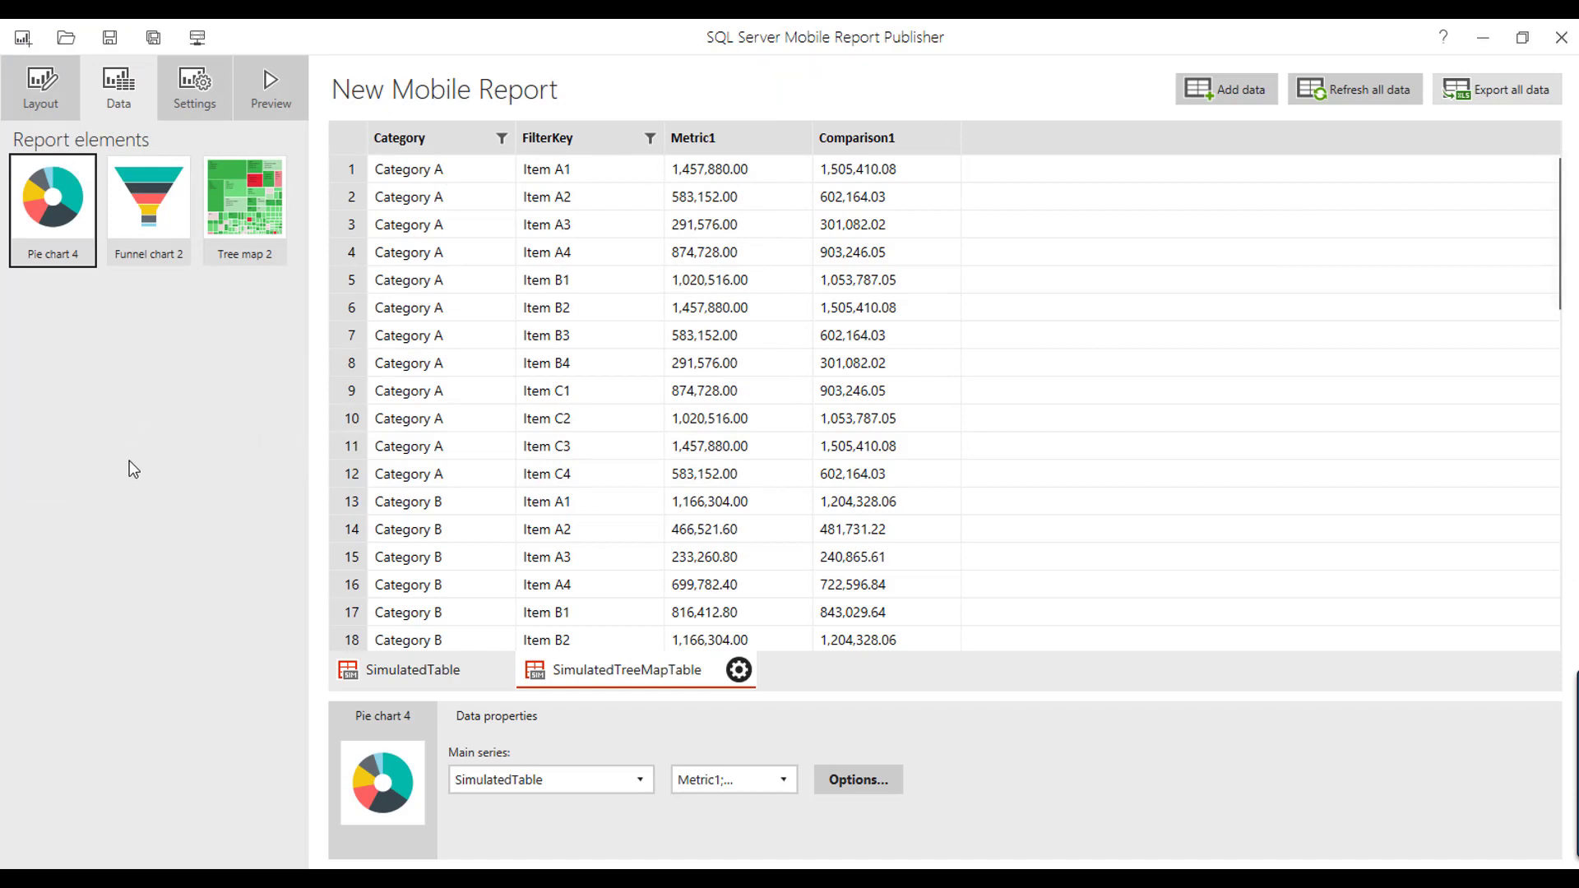